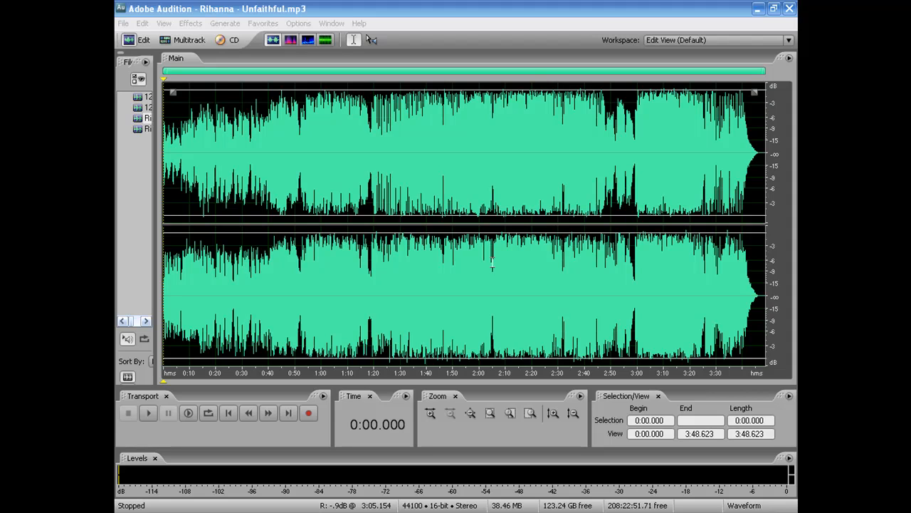
Play the song from 0:20 in the waveform editor, then stop playback.
left_click(148, 413)
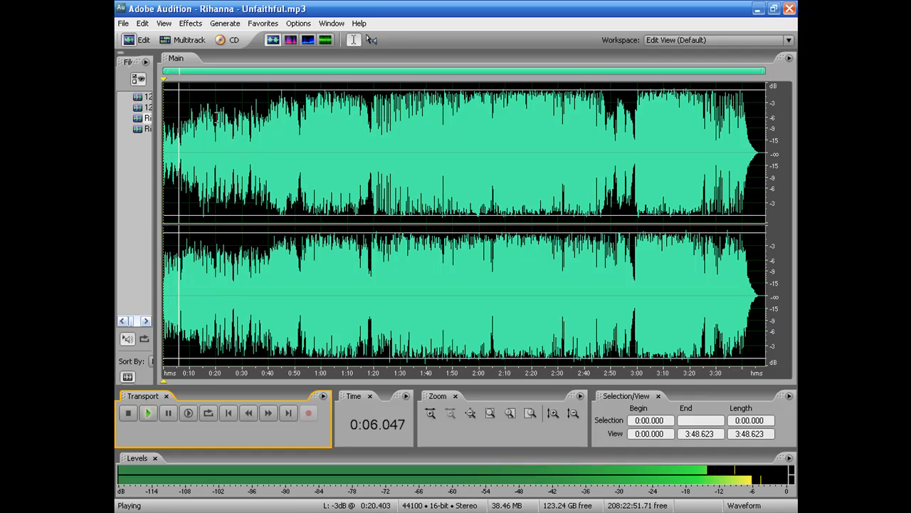
left_click(215, 159)
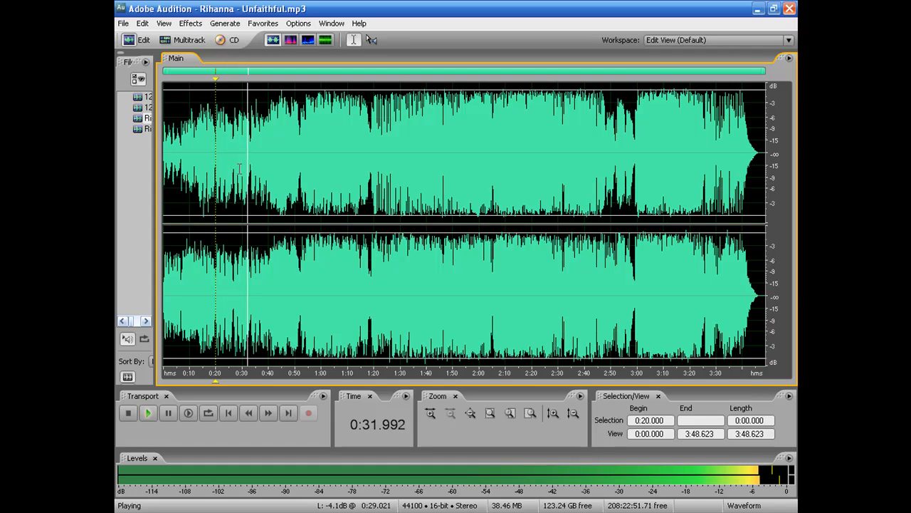
left_click(129, 413)
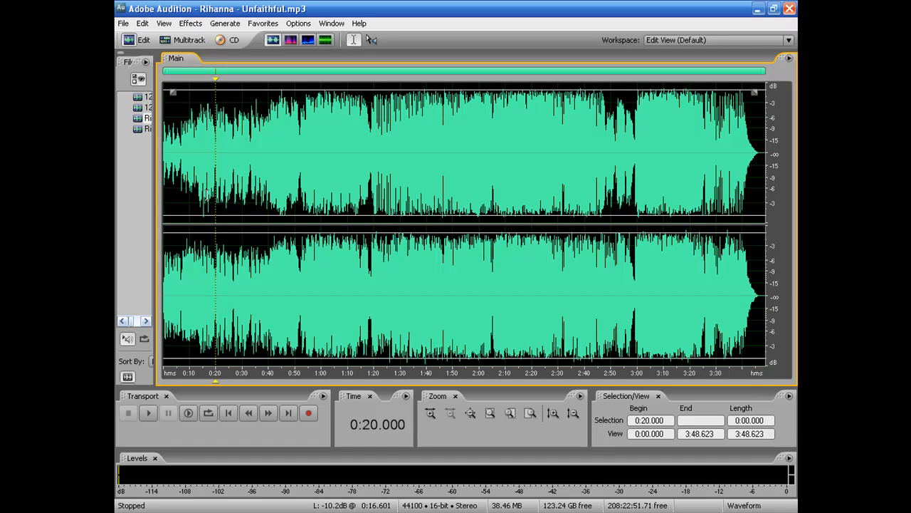
mouse_move(235, 142)
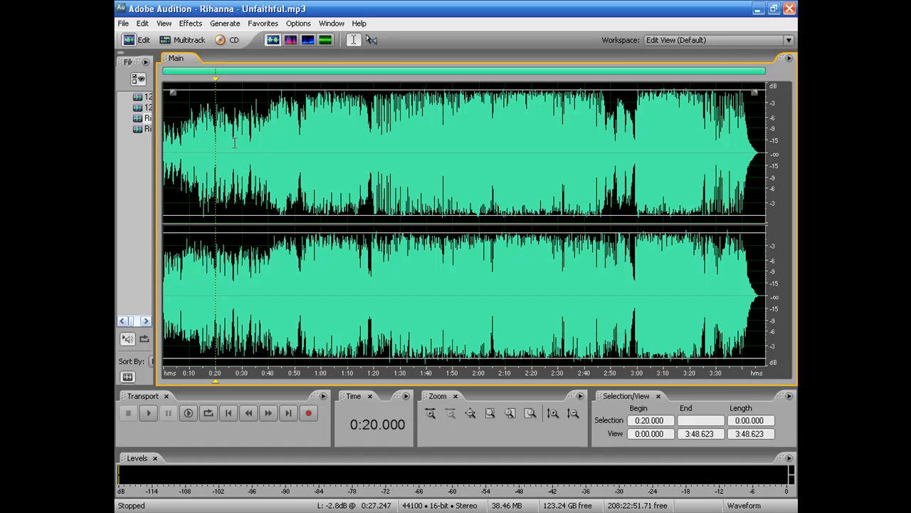
mouse_move(199, 212)
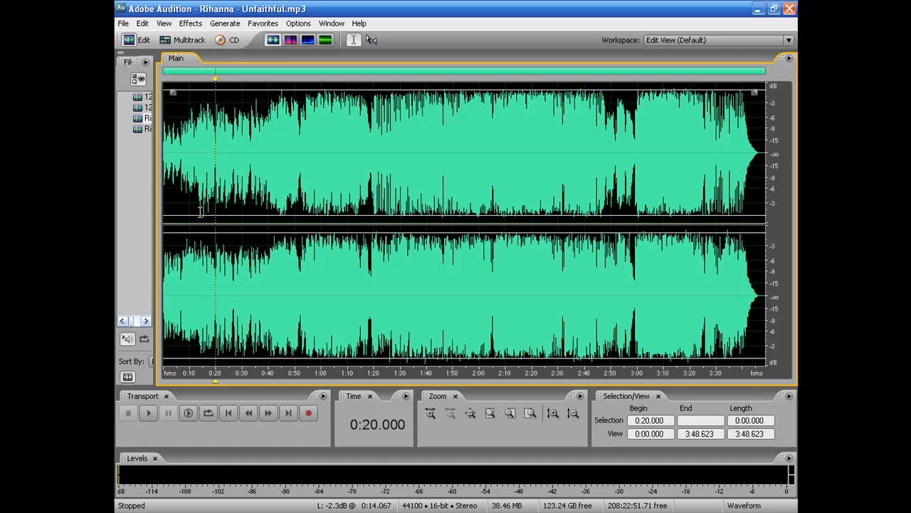
Switch to the multitrack session and adjust the view of the tracks.
left_click(165, 40)
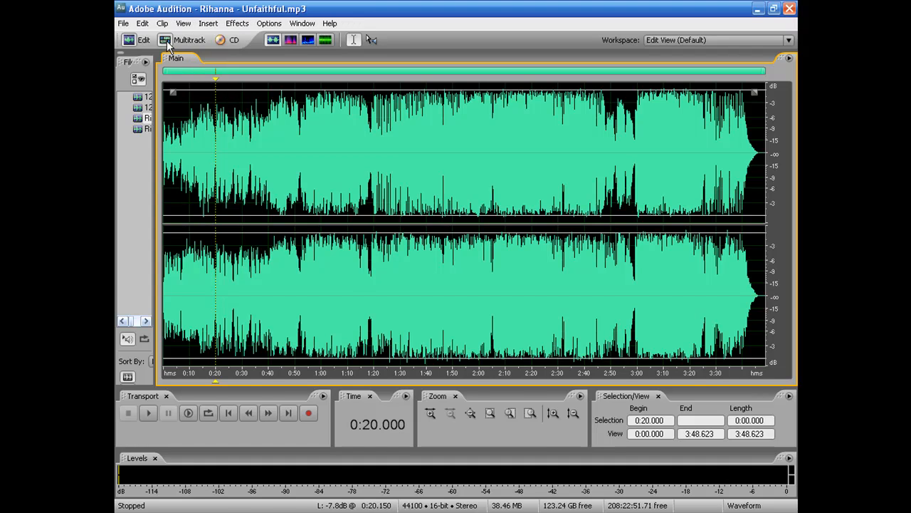
left_click(190, 40)
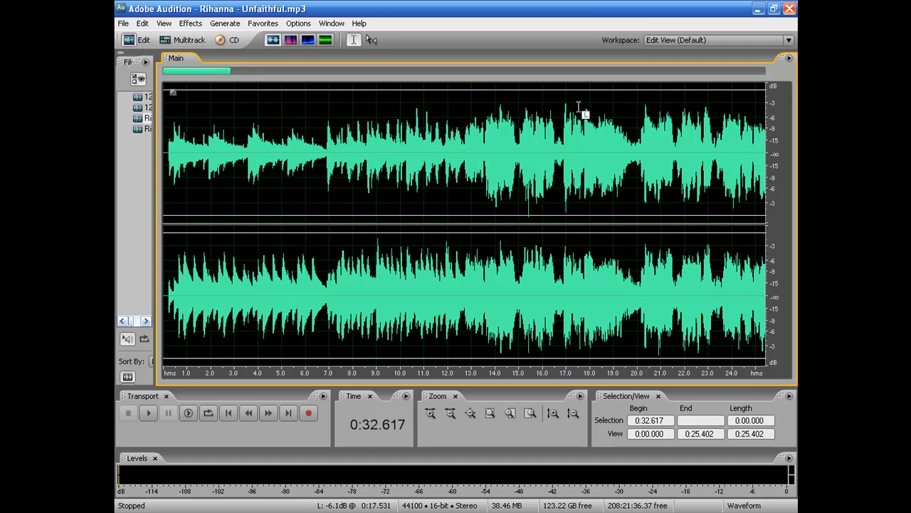
left_click_drag(199, 71, 229, 74)
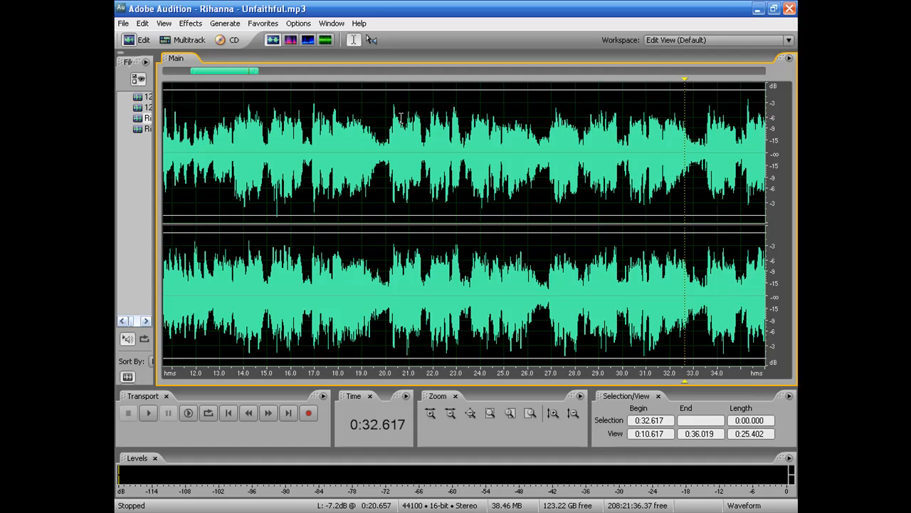
mouse_move(435, 111)
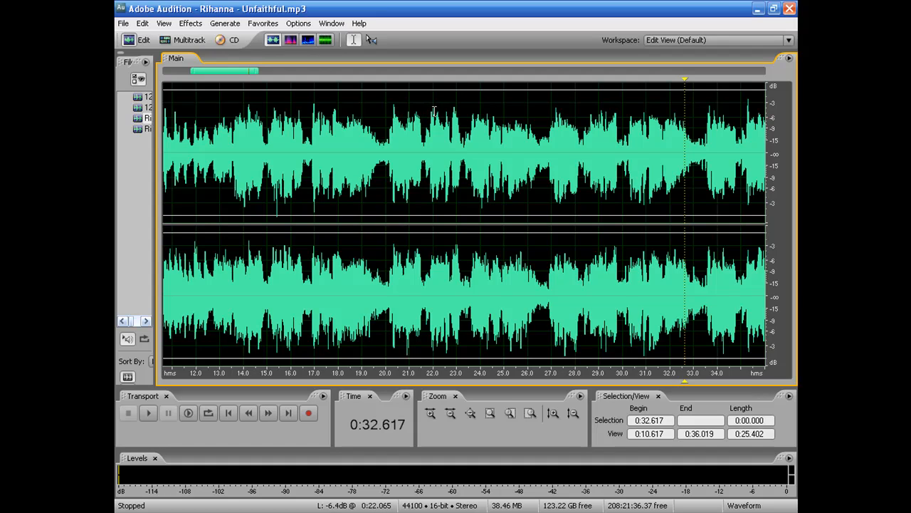
mouse_move(771, 88)
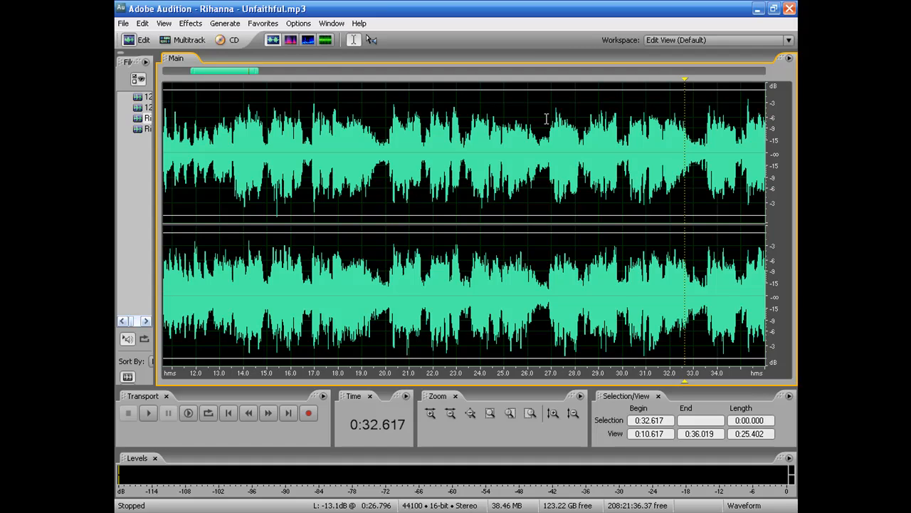
mouse_move(558, 111)
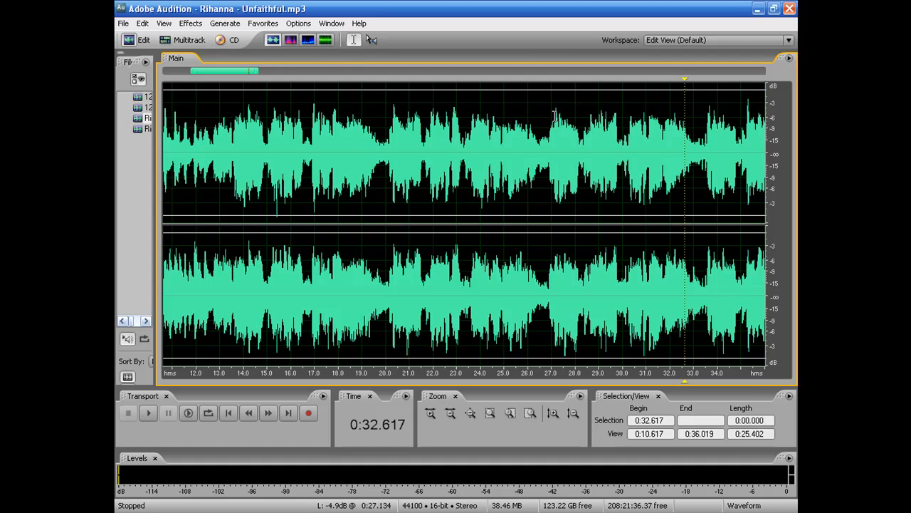
mouse_move(538, 116)
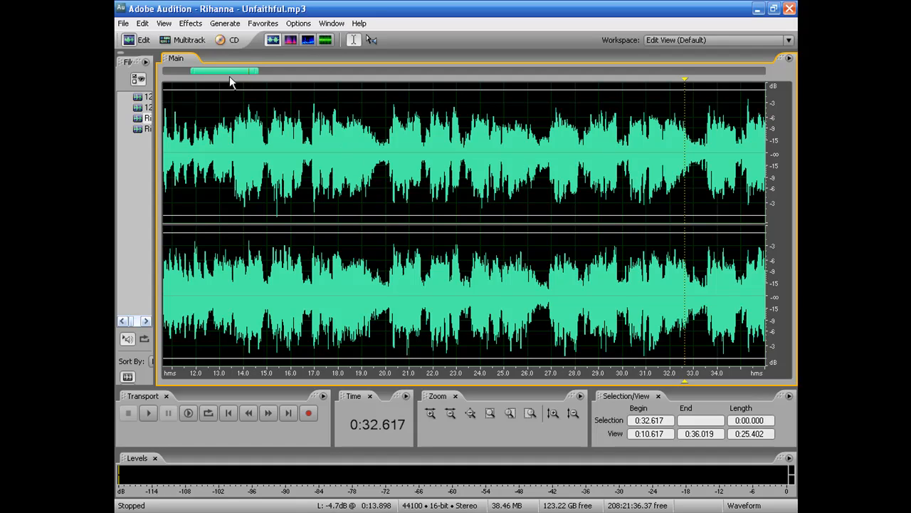
mouse_move(226, 71)
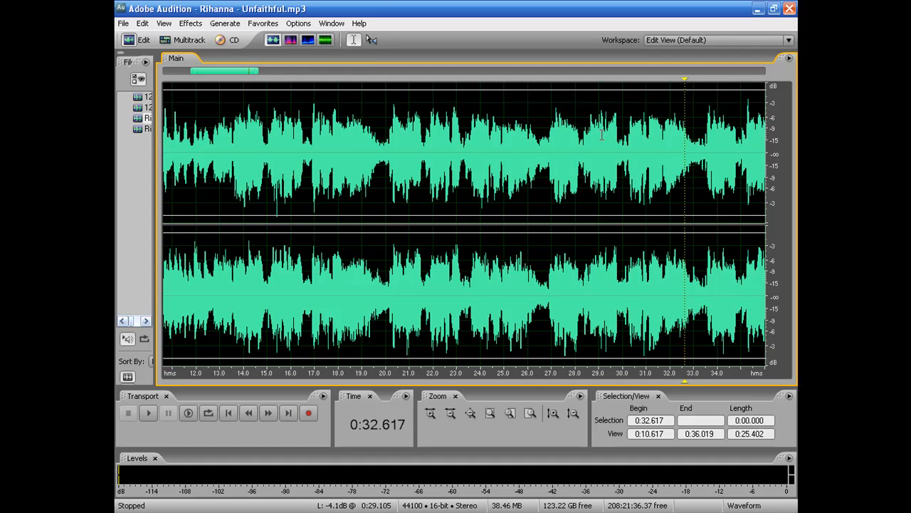
mouse_move(646, 143)
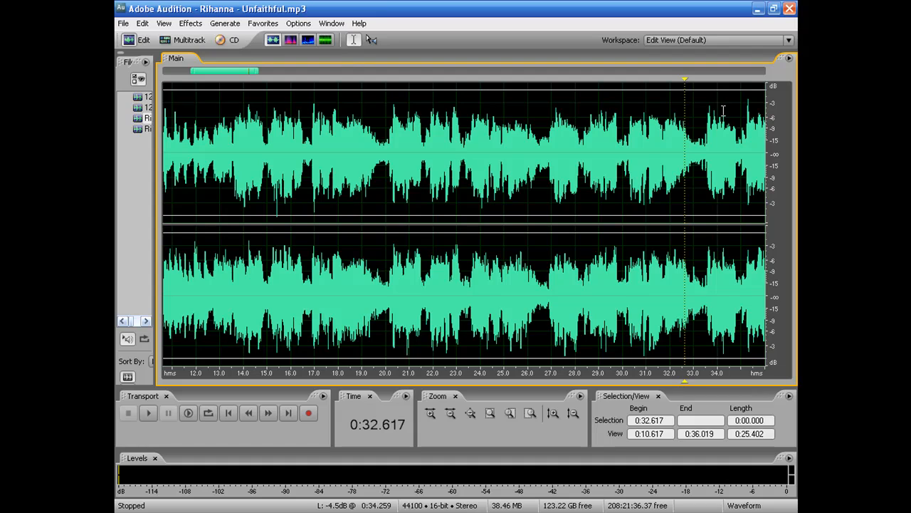
From the multitrack session, open the instrumental clip on Track 1 for waveform editing.
left_click(188, 40)
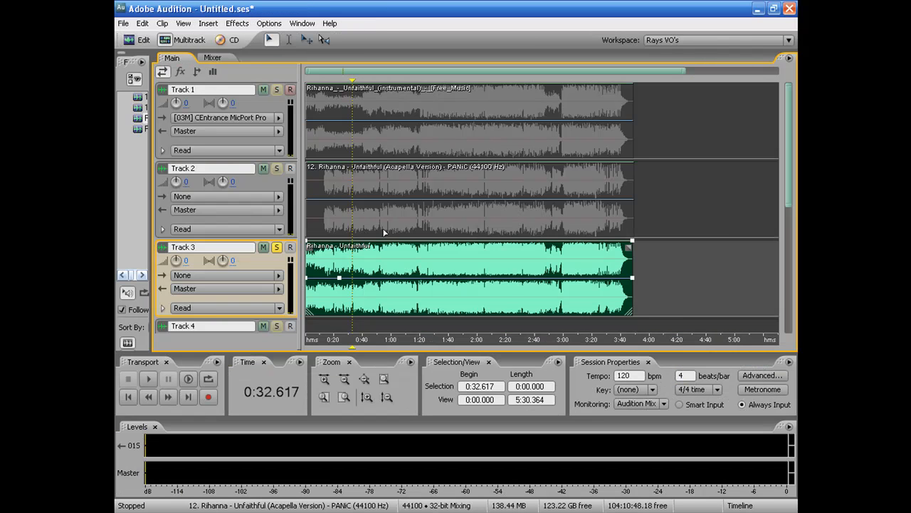
mouse_move(342, 176)
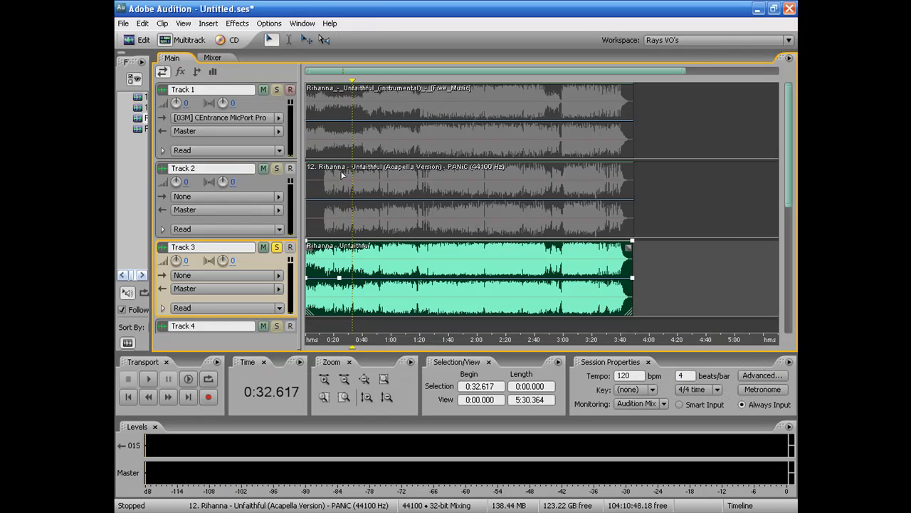
left_click(276, 248)
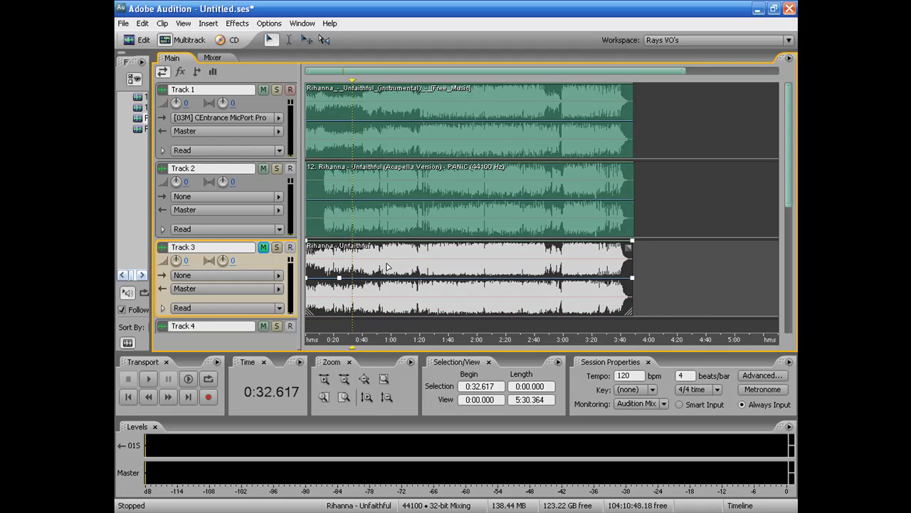
left_click(387, 287)
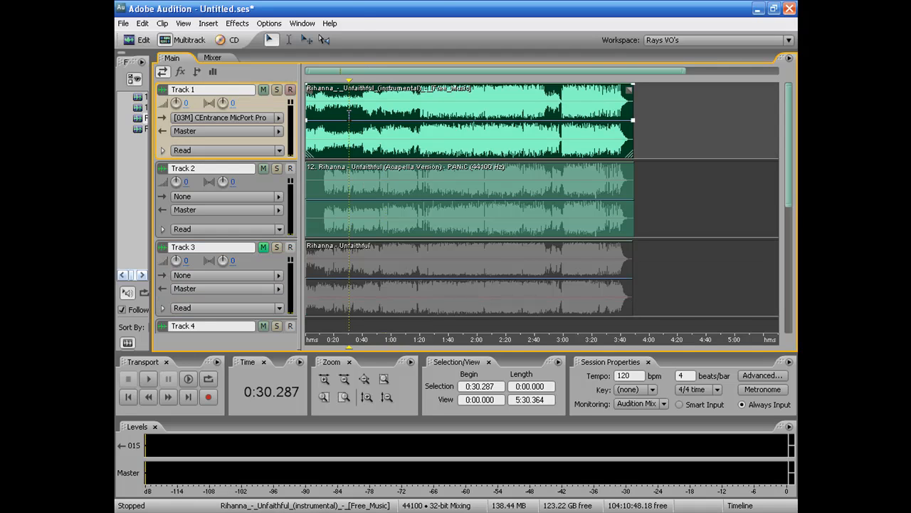
left_click(142, 40)
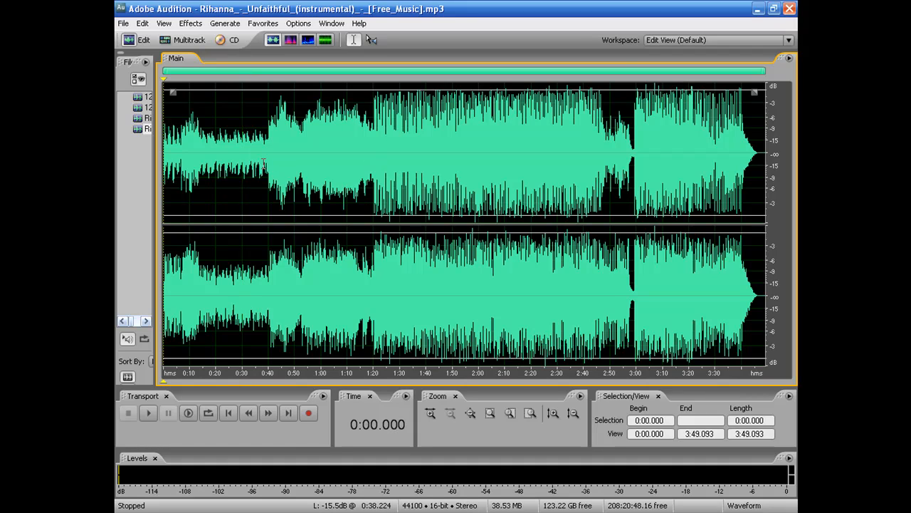
Preview the instrumental, then play the marked 0:40–0:52 stretch and stop.
left_click(148, 413)
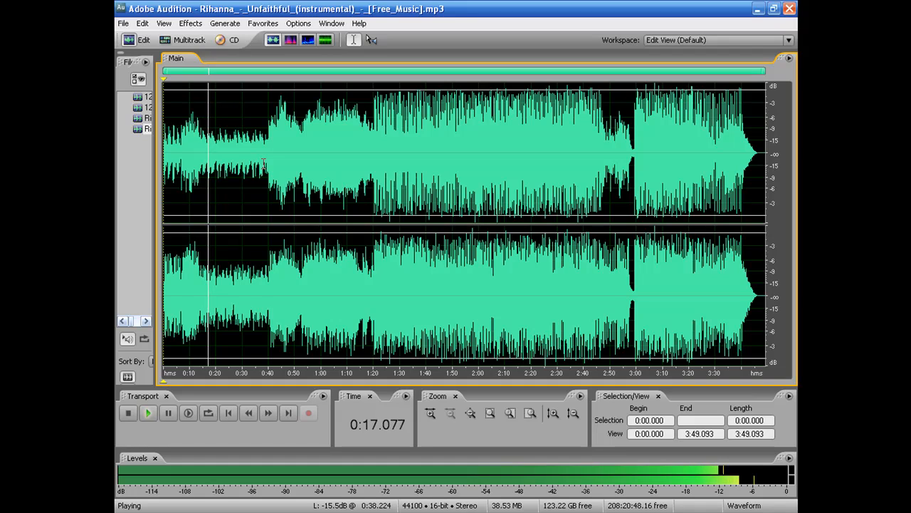
left_click(129, 413)
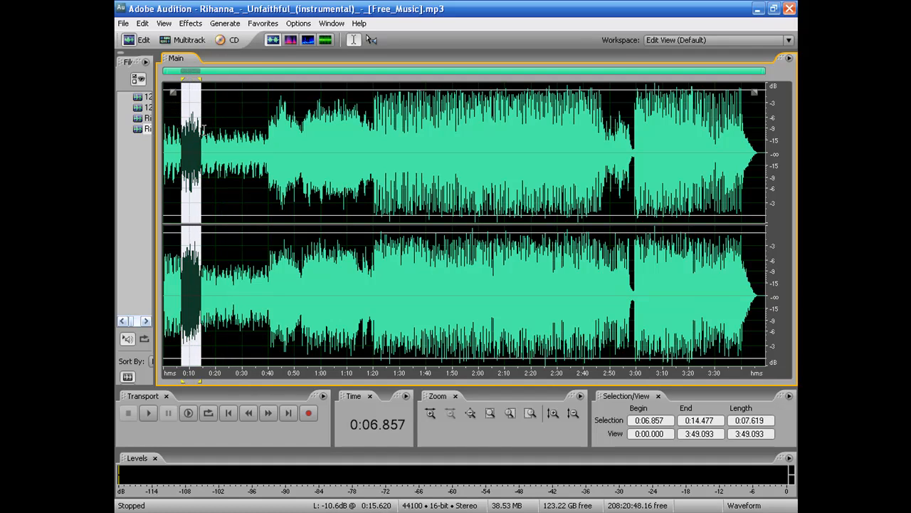
left_click(148, 413)
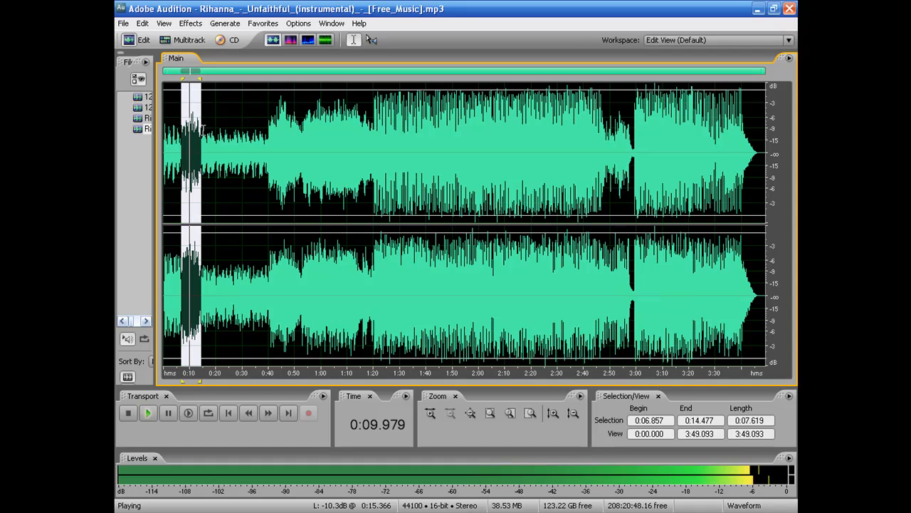
left_click(129, 413)
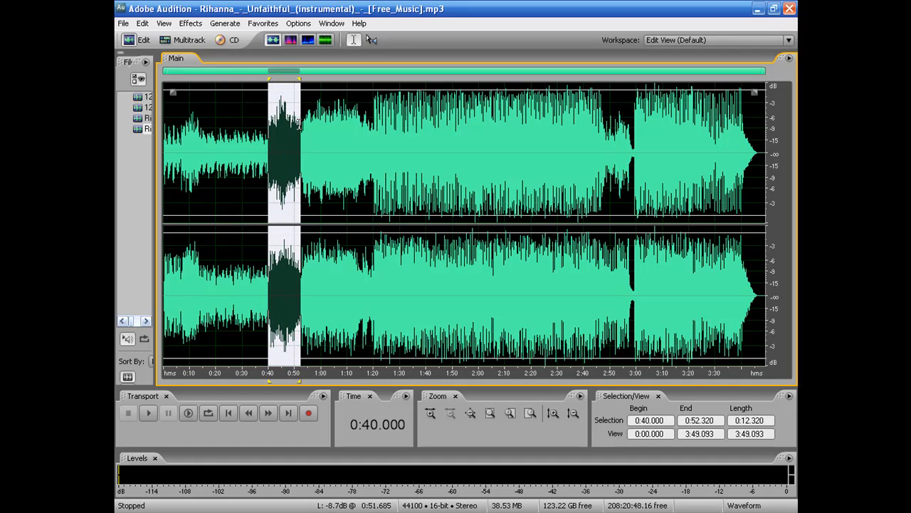
Clear the marked range and return to the multitrack session to reach the a cappella clip.
left_click(148, 412)
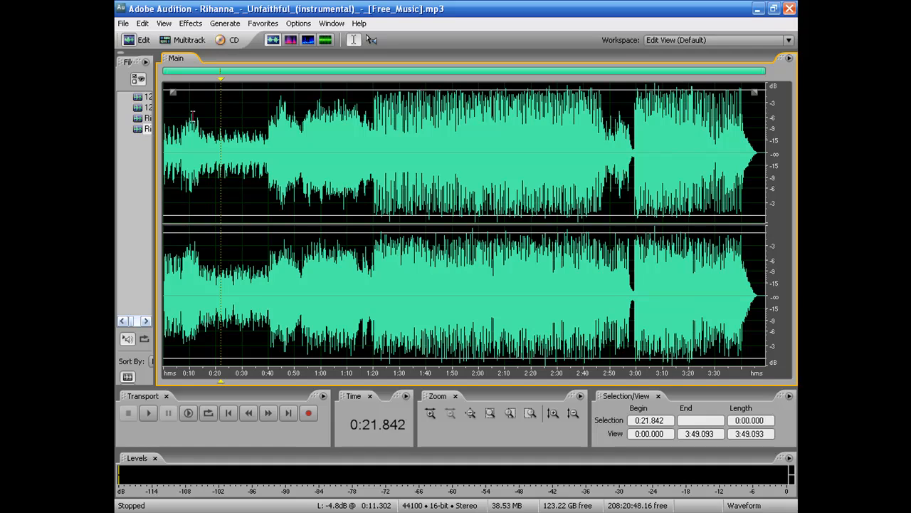
mouse_move(217, 131)
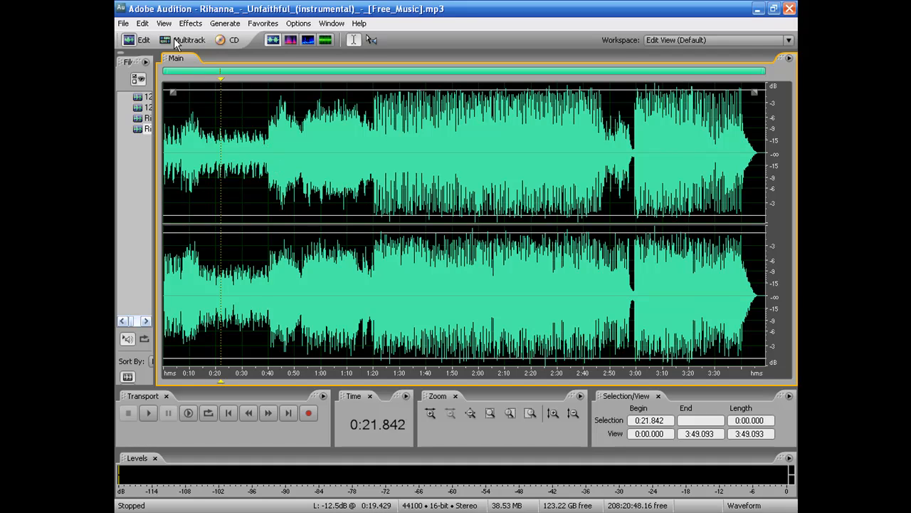
left_click(188, 40)
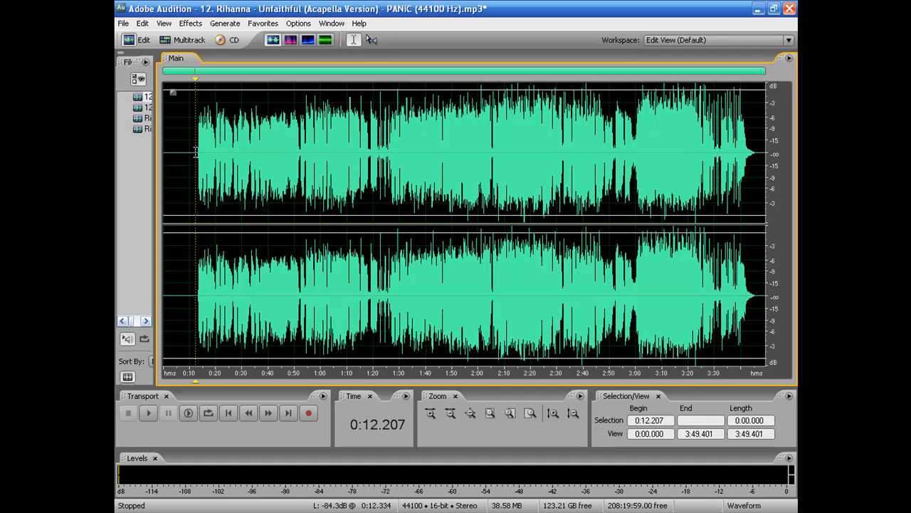
Play the a cappella vocal from about 0:12 and stop it.
left_click(148, 413)
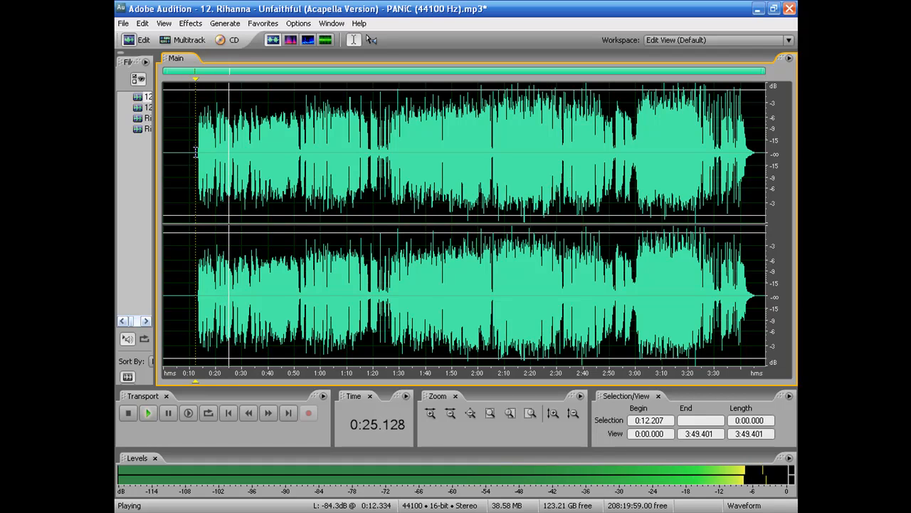
left_click(128, 413)
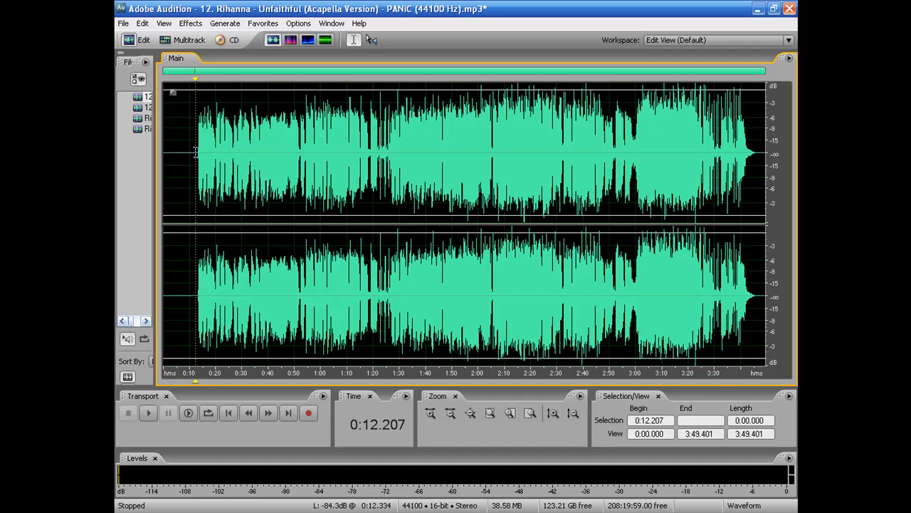
mouse_move(339, 219)
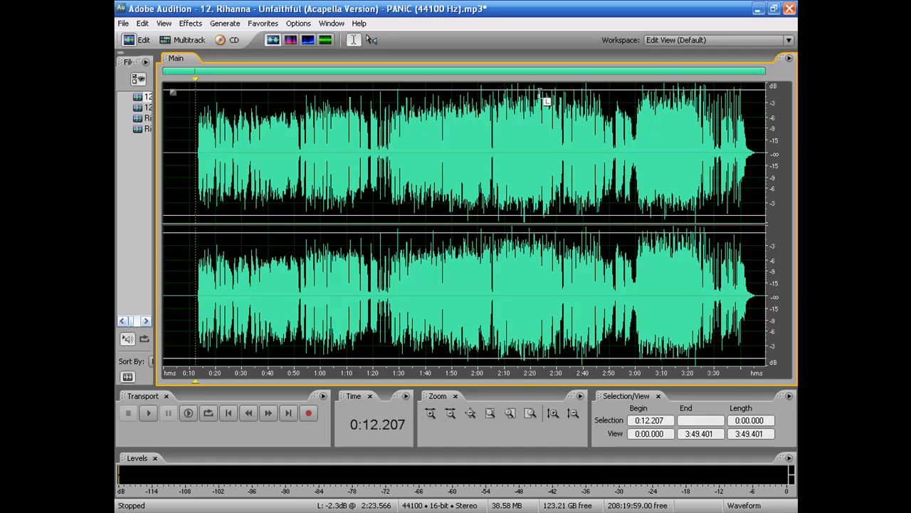
mouse_move(458, 89)
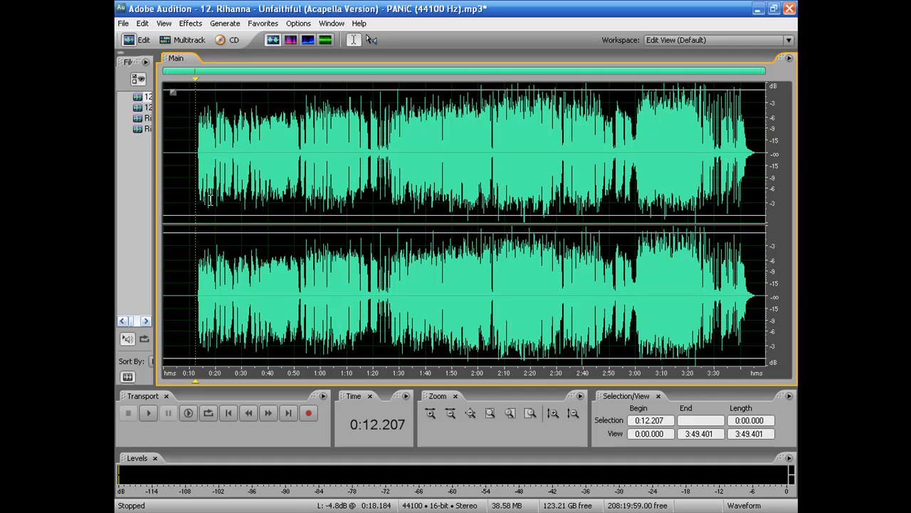
mouse_move(315, 168)
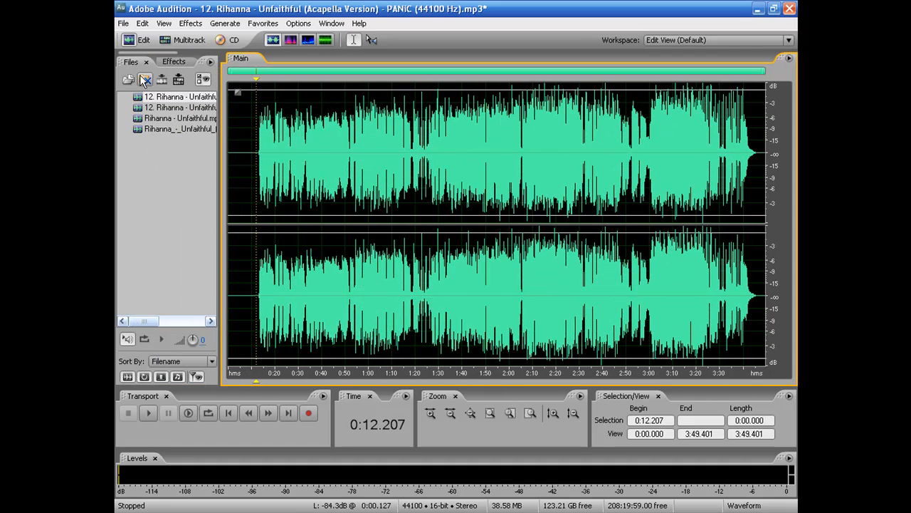
Show the effects list, then return to the multitrack session with both clips.
left_click(173, 62)
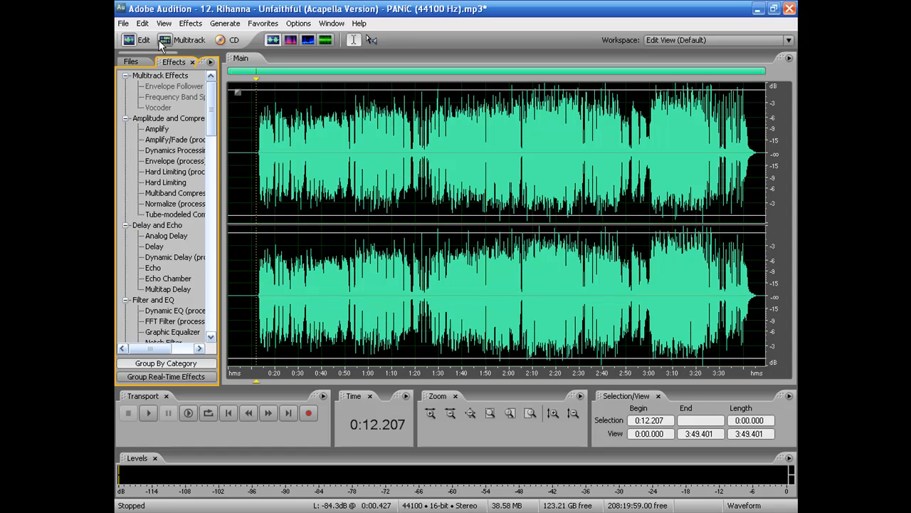
left_click(188, 39)
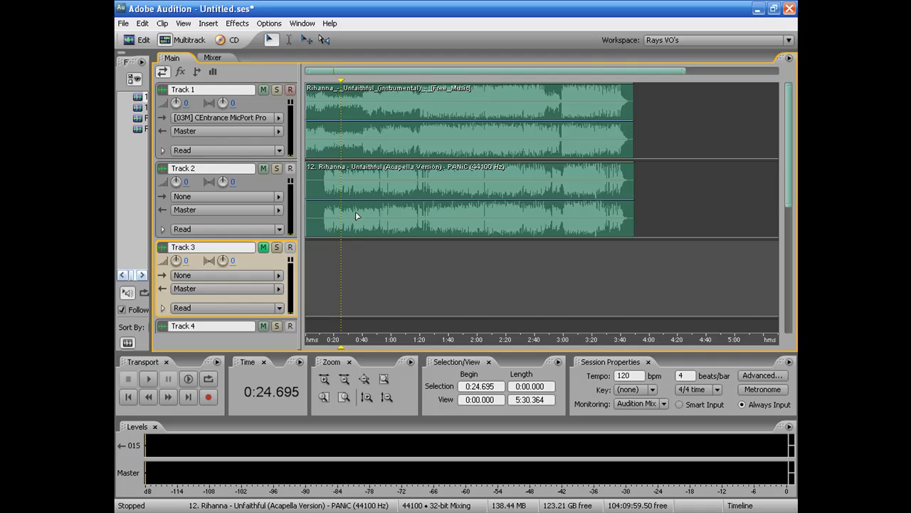
Copy the Track 2 a cappella clip onto Track 3 and play the doubled vocal.
left_click(470, 199)
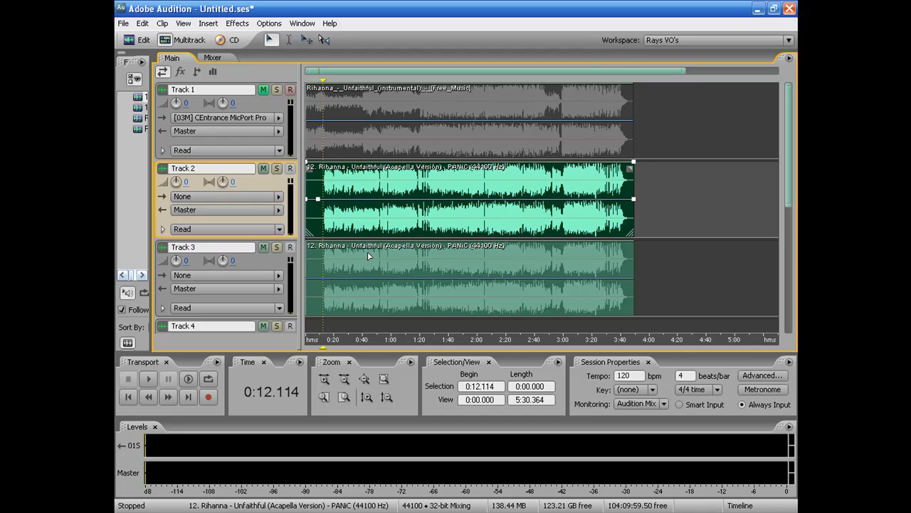
left_click(148, 379)
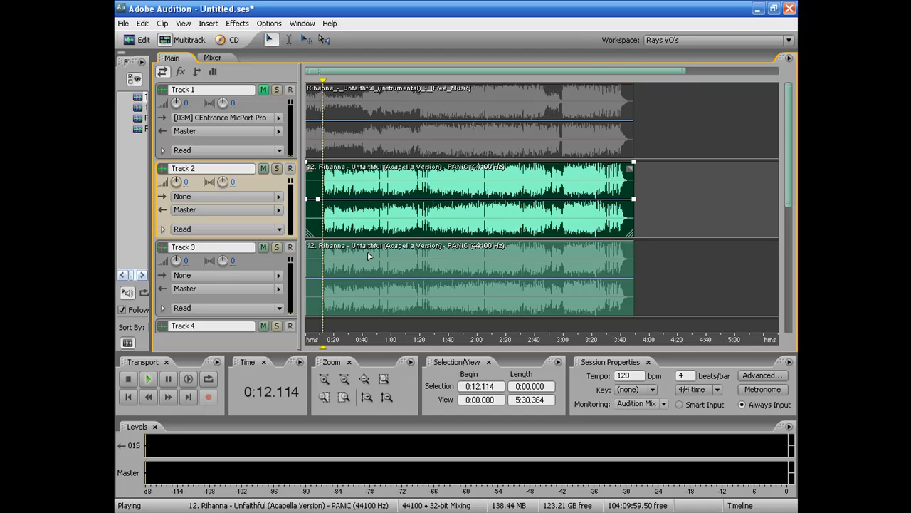